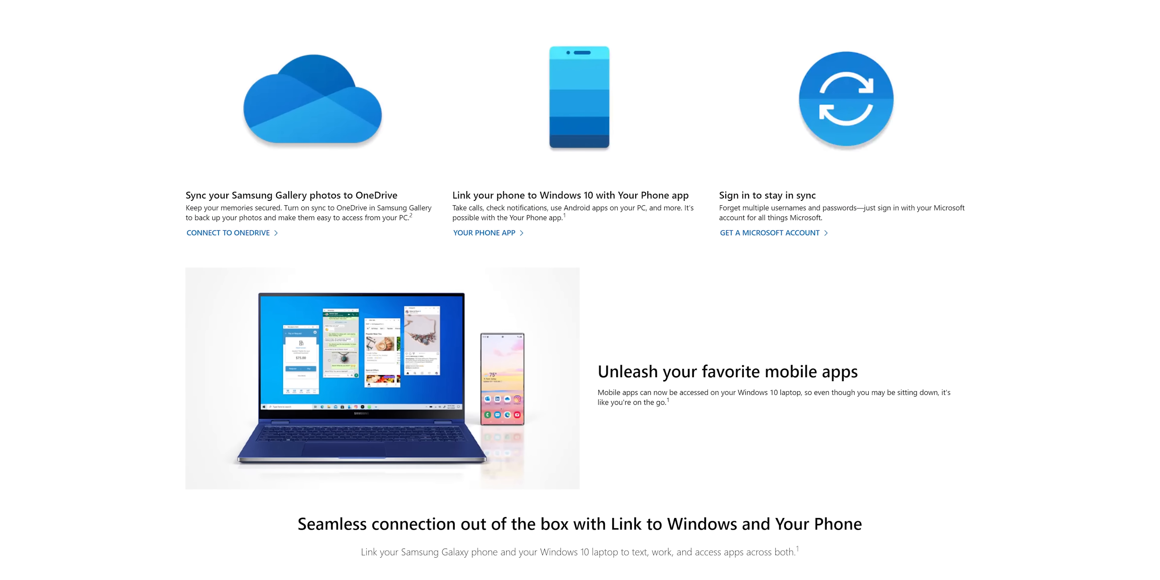
Step: Scroll through the preceding content and enter the text 'Sweep' before moving on
{"action": "scroll", "scroll_direction": "down", "scroll_amount": 3}
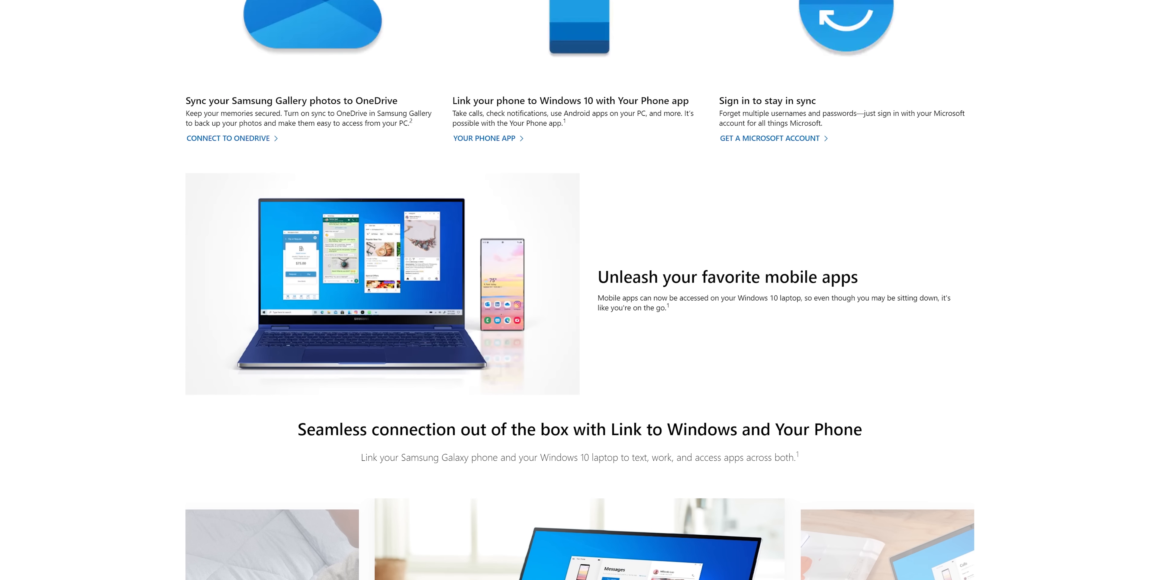
{"action": "scroll", "scroll_direction": "down", "scroll_amount": 3}
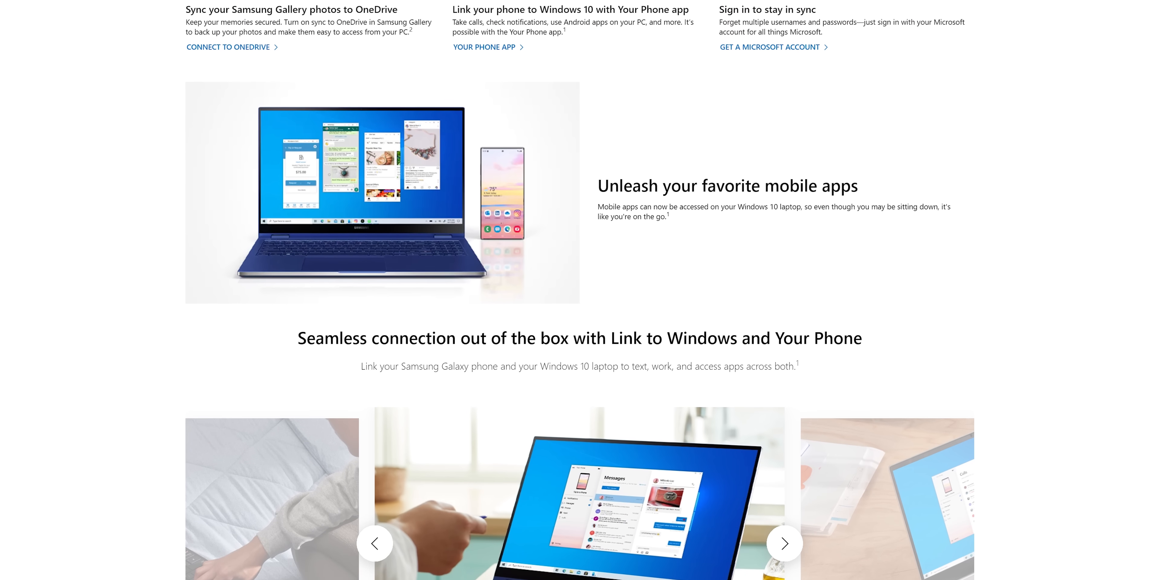
{"action": "scroll", "scroll_direction": "down", "scroll_amount": 3}
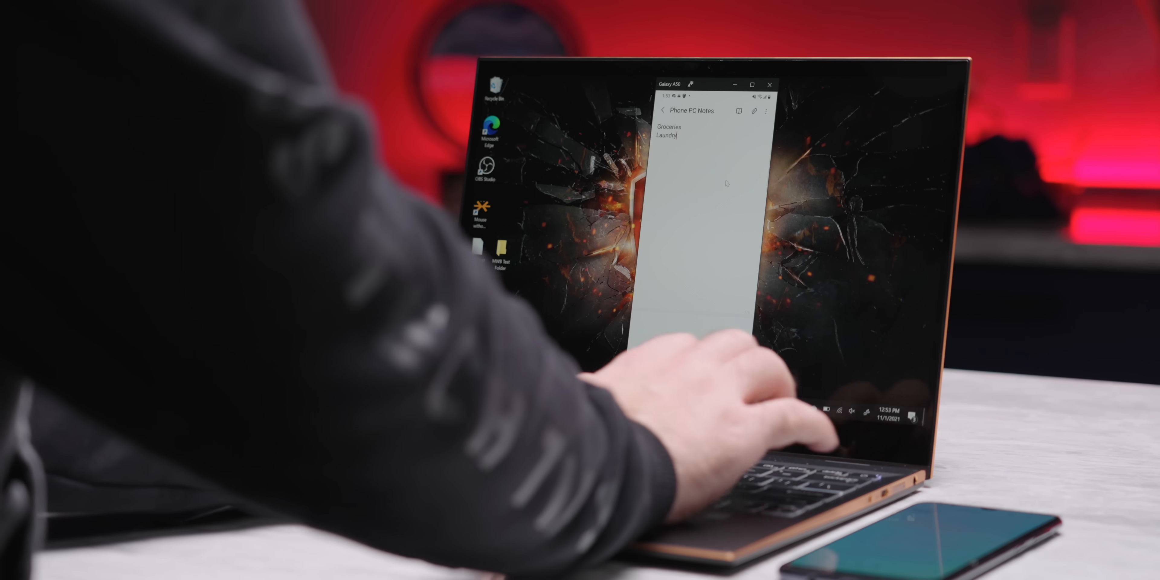
{"action": "type", "text": "Sweep"}
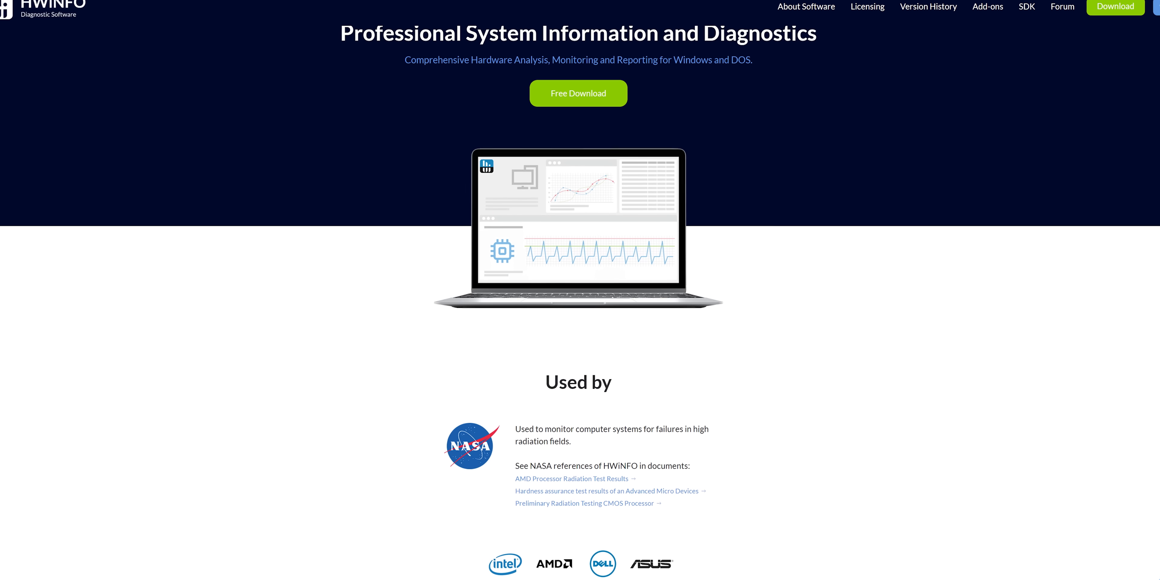
{"action": "scroll", "scroll_direction": "down", "scroll_amount": 3}
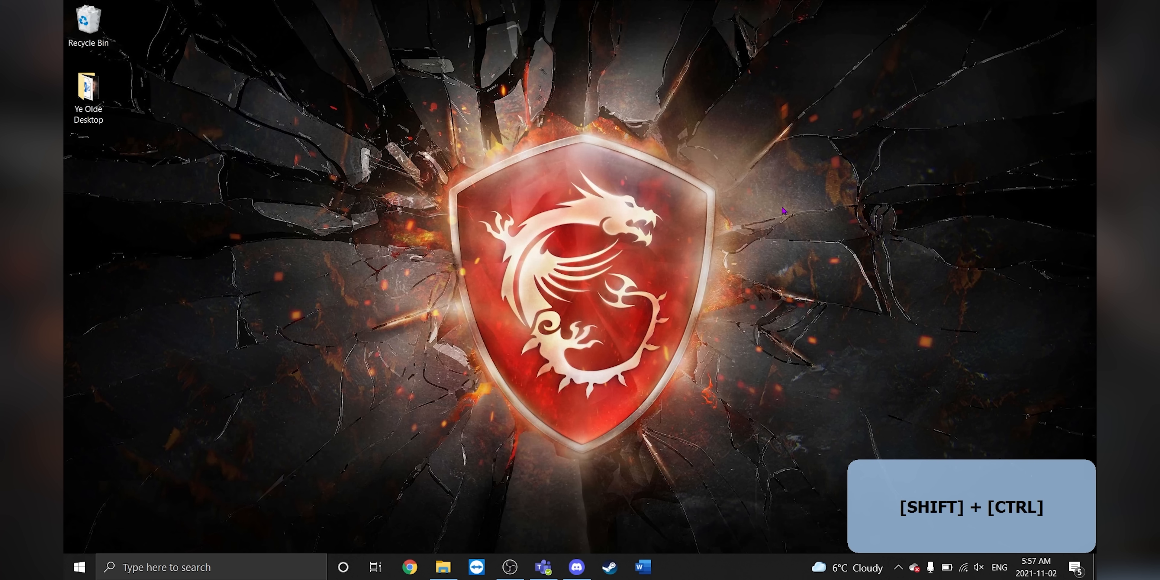
Step: Launch Task Manager and review the Performance, Users and other tabs, returning to Processes
{"action": "key", "text": "ctrl+shift+esc"}
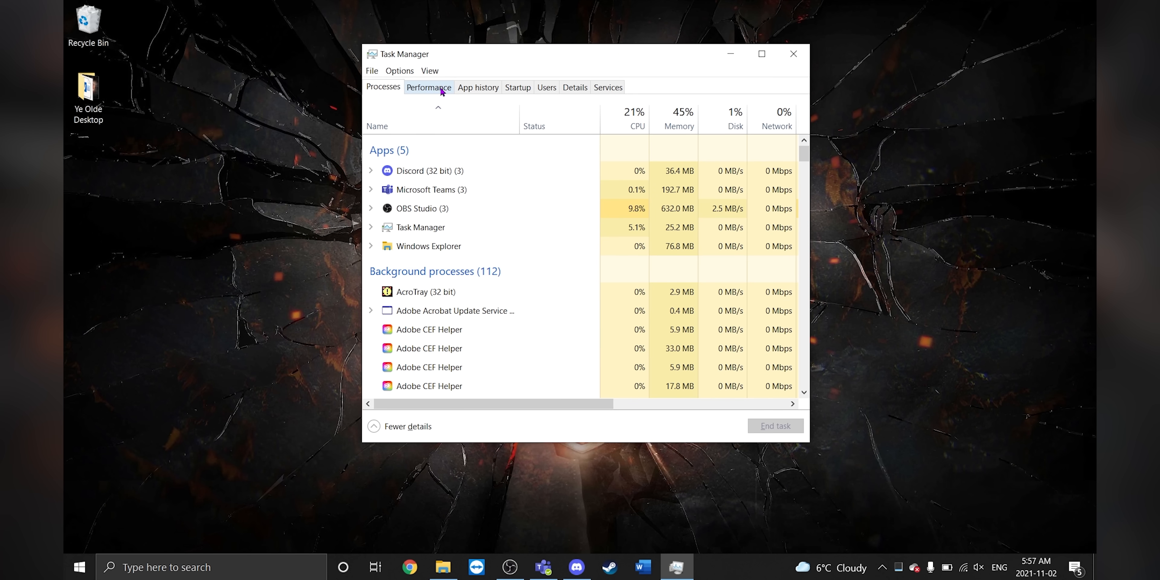
{"action": "left_click", "coordinate": [428, 87]}
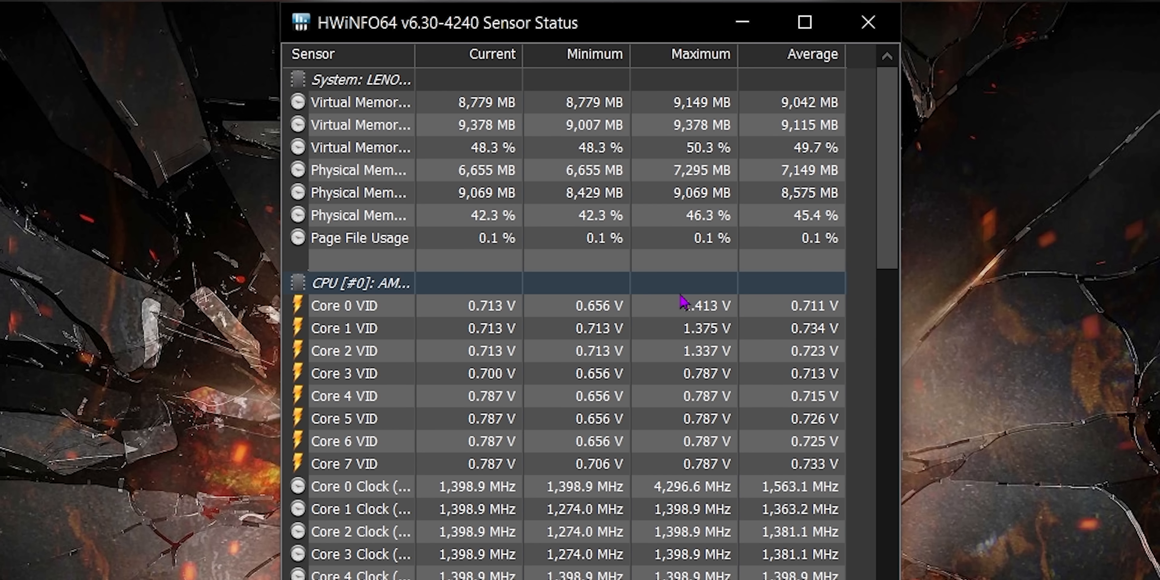
{"action": "scroll", "scroll_direction": "down", "scroll_amount": 3}
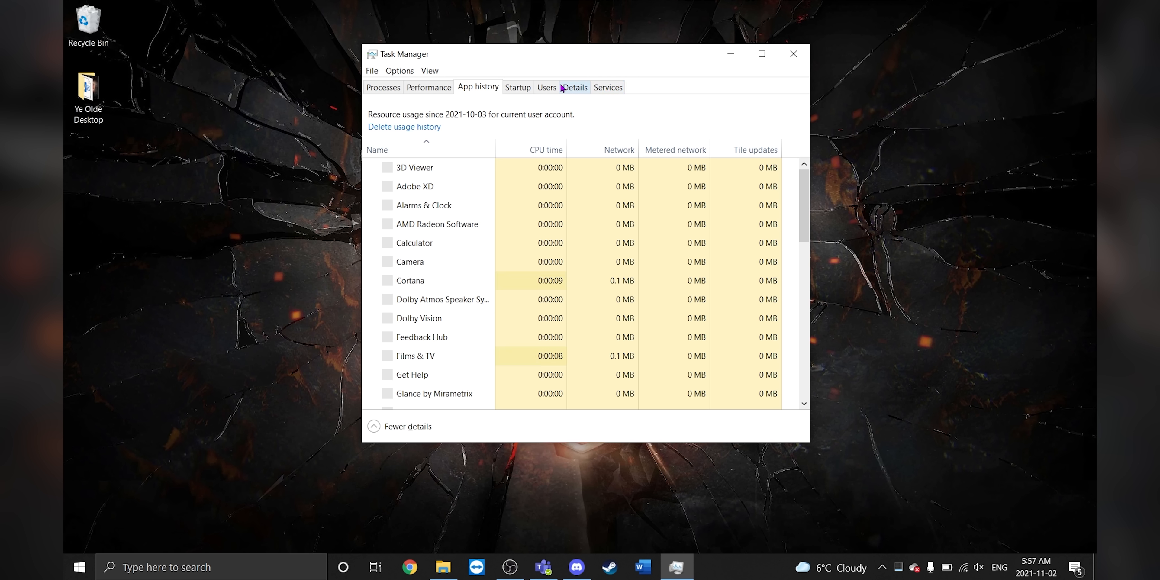
{"action": "left_click", "coordinate": [547, 87]}
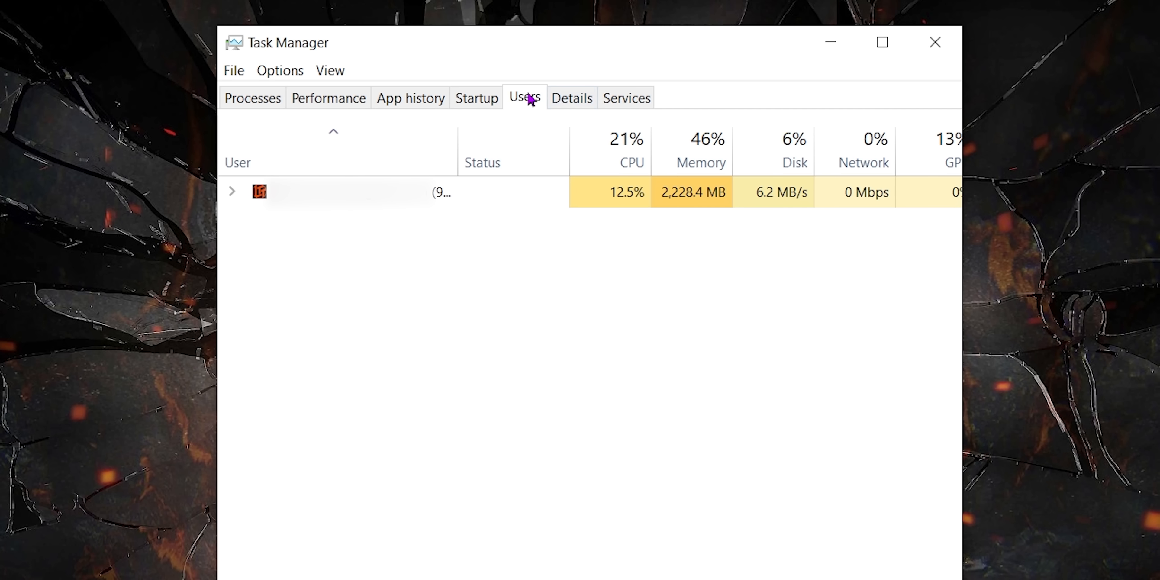
{"action": "left_click", "coordinate": [571, 98]}
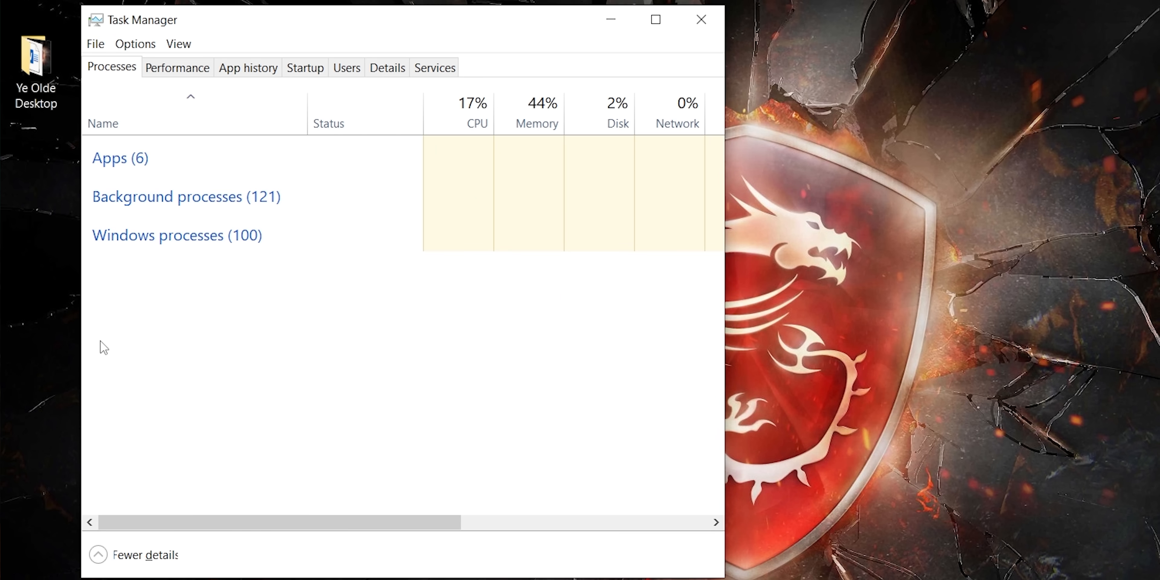
{"action": "left_click", "coordinate": [177, 67]}
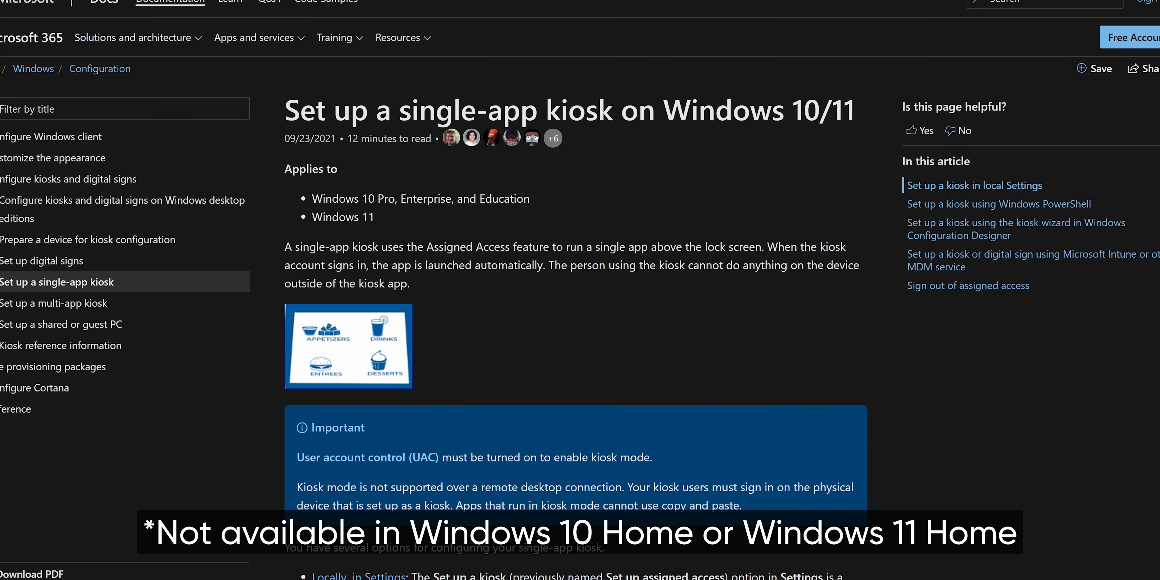
Step: Scroll the Accounts page down to the Family & other users kiosk section
{"action": "scroll", "scroll_direction": "down", "scroll_amount": 3}
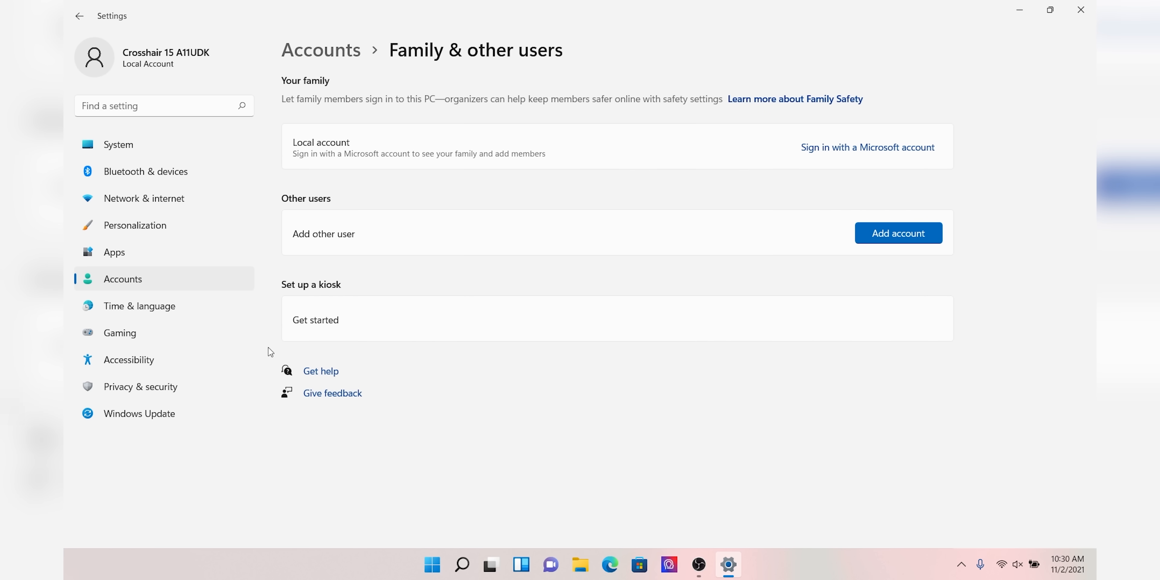
{"action": "mouse_move", "coordinate": [323, 327]}
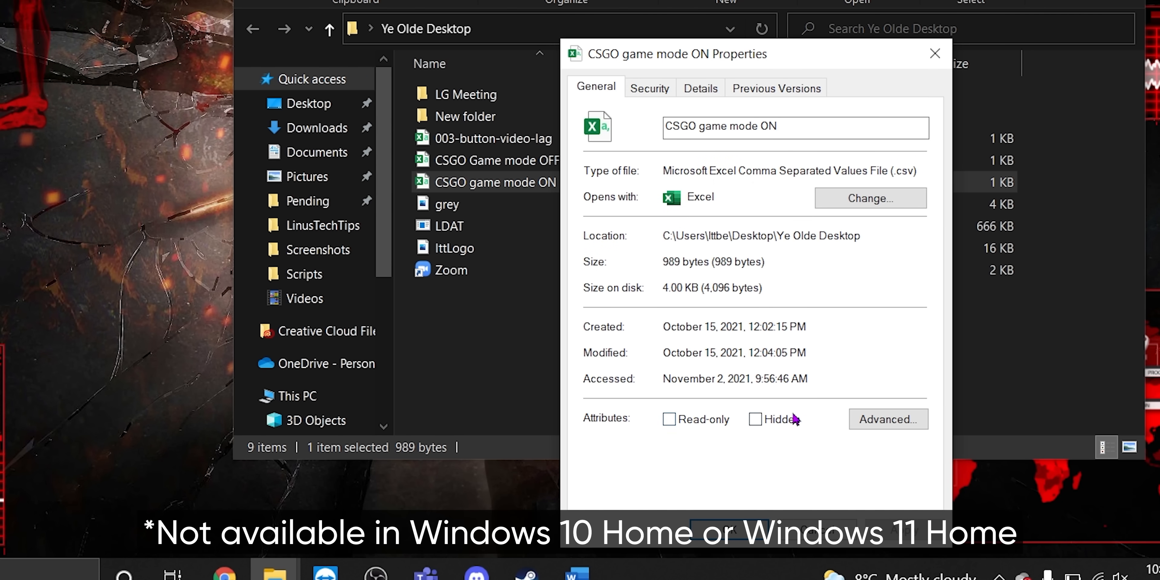
Step: Confirm the file's Advanced attributes and toggle Hidden items in the View ribbon
{"action": "left_click", "coordinate": [887, 420]}
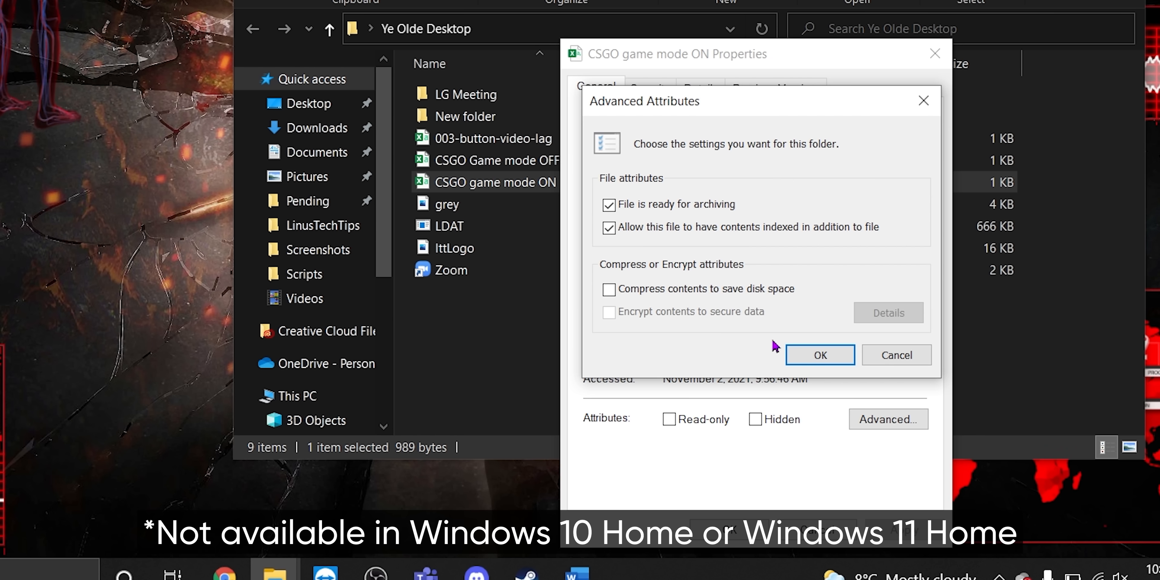
{"action": "left_click", "coordinate": [819, 356]}
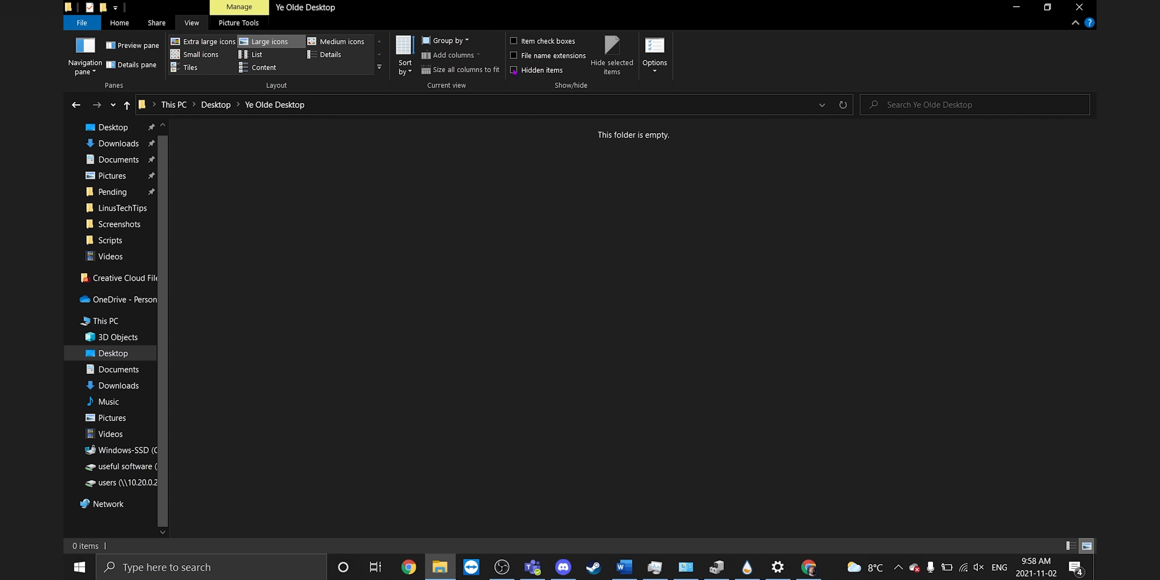
{"action": "left_click", "coordinate": [514, 71]}
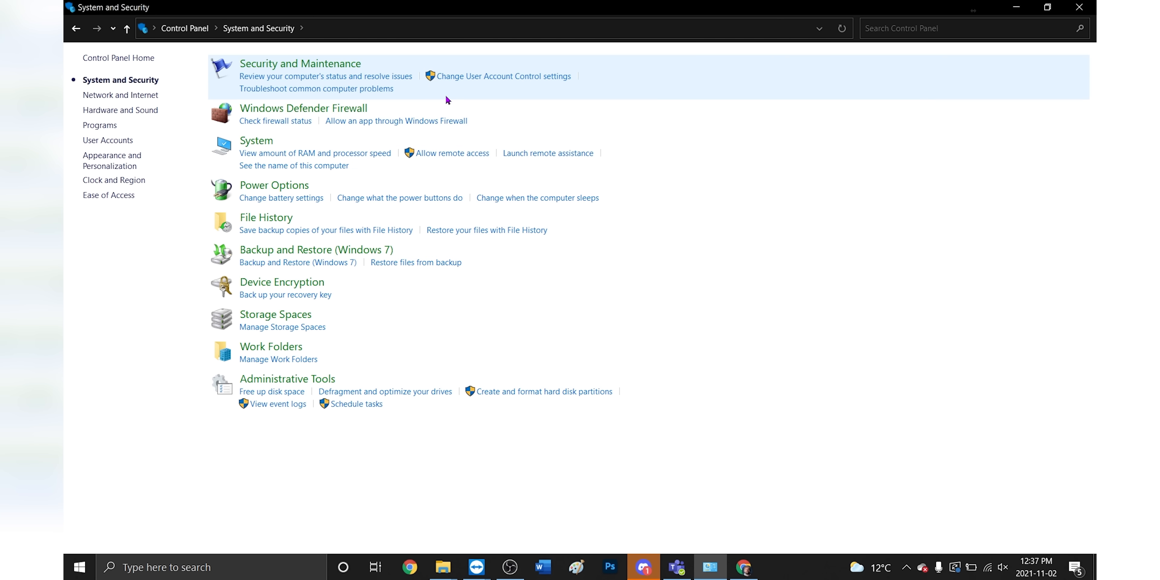
{"action": "mouse_move", "coordinate": [325, 230]}
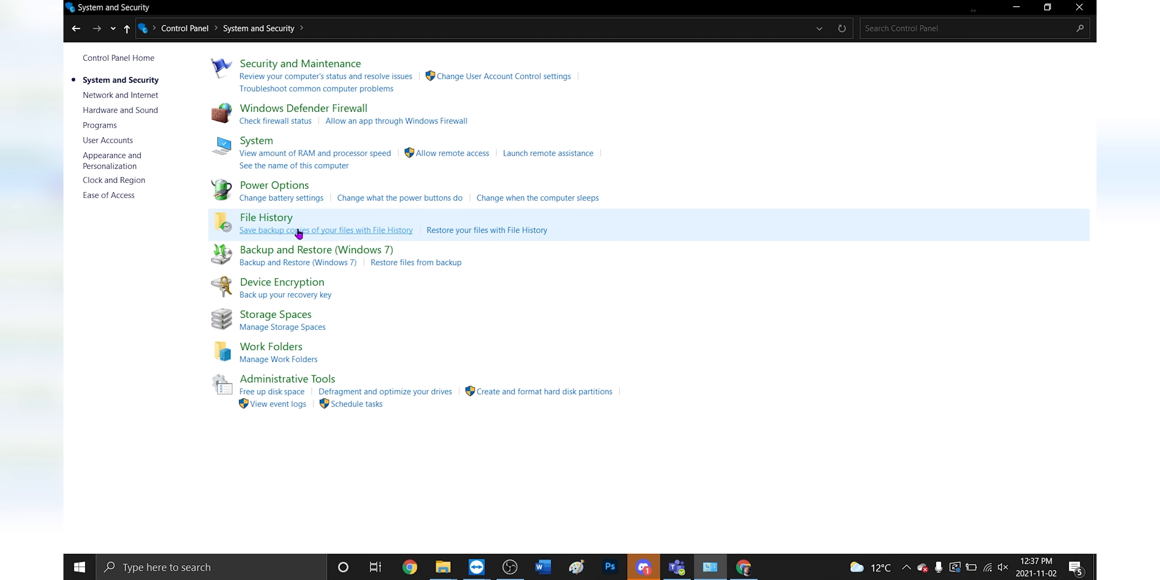
Step: From File History reach Backup and Restore (Windows 7), start Create a system image, then go back
{"action": "left_click", "coordinate": [324, 230]}
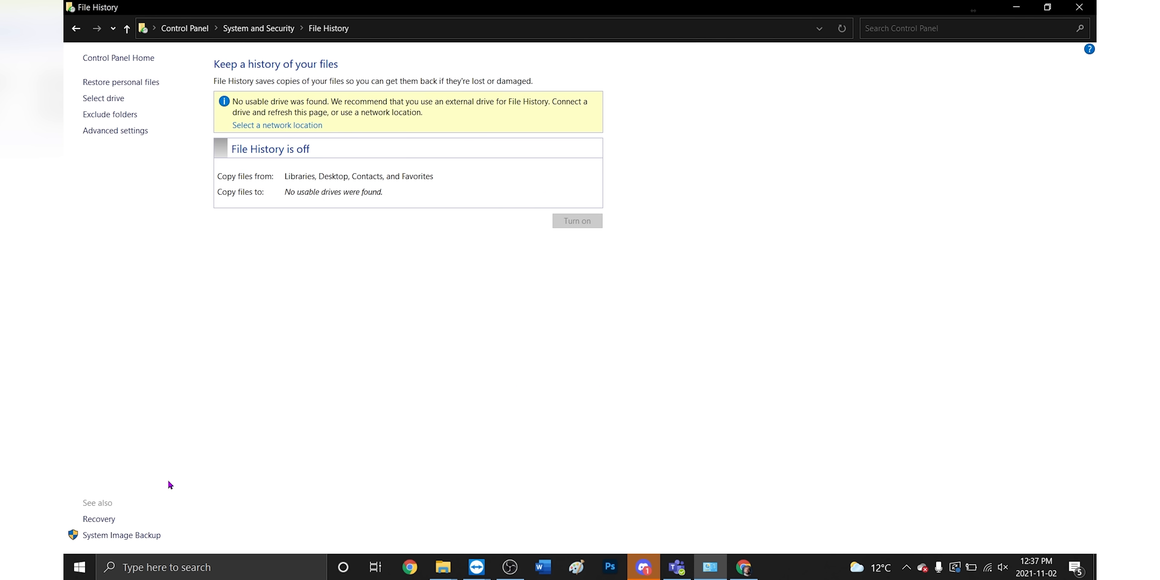
{"action": "left_click", "coordinate": [121, 534]}
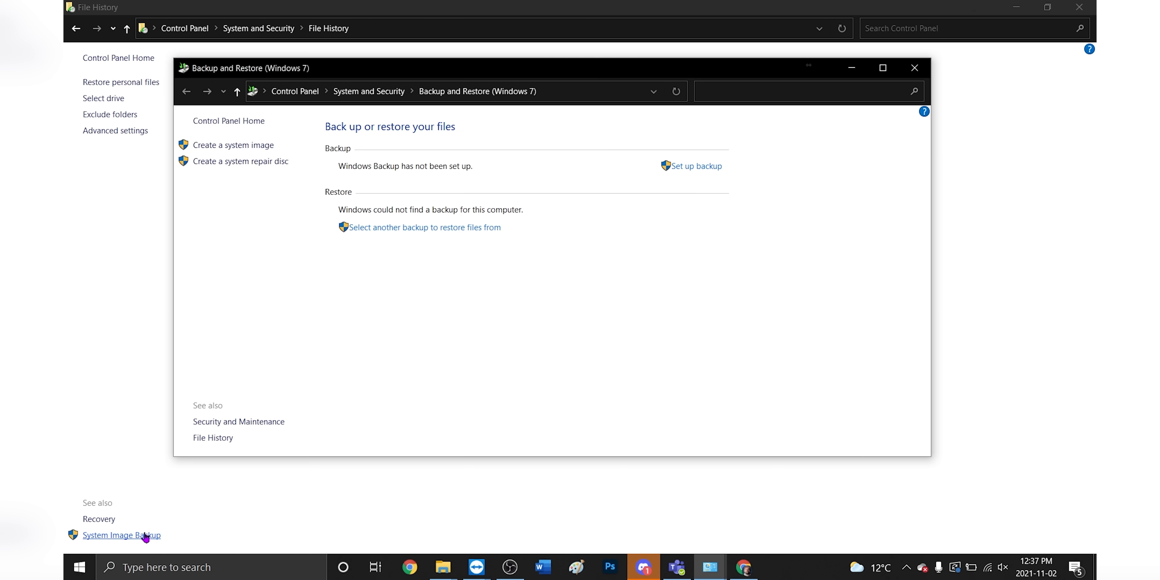
{"action": "mouse_move", "coordinate": [403, 313]}
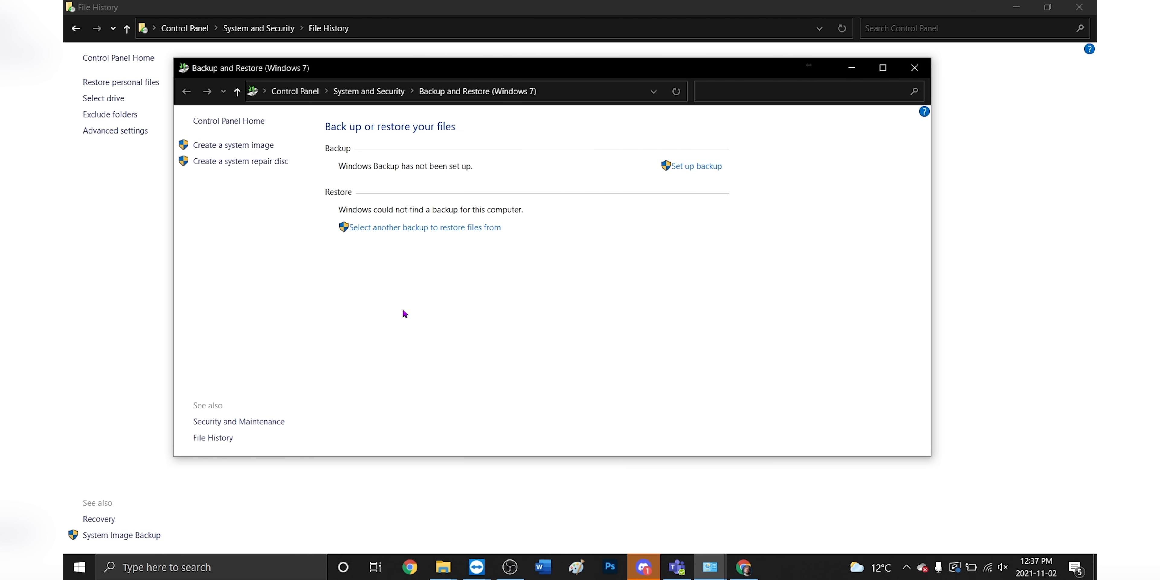
{"action": "mouse_move", "coordinate": [233, 146]}
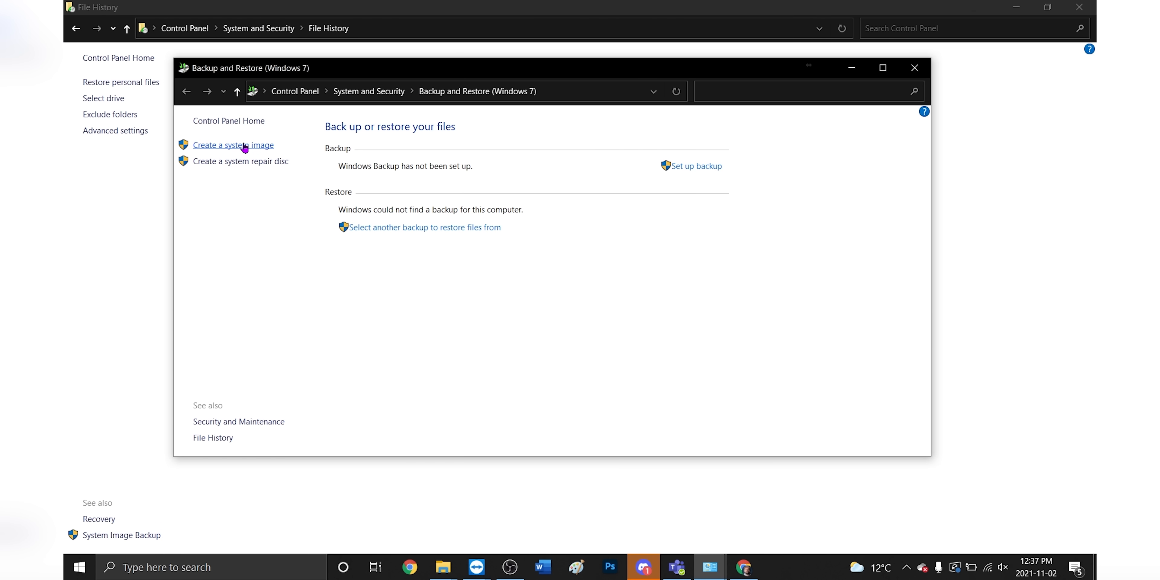
{"action": "left_click", "coordinate": [233, 145]}
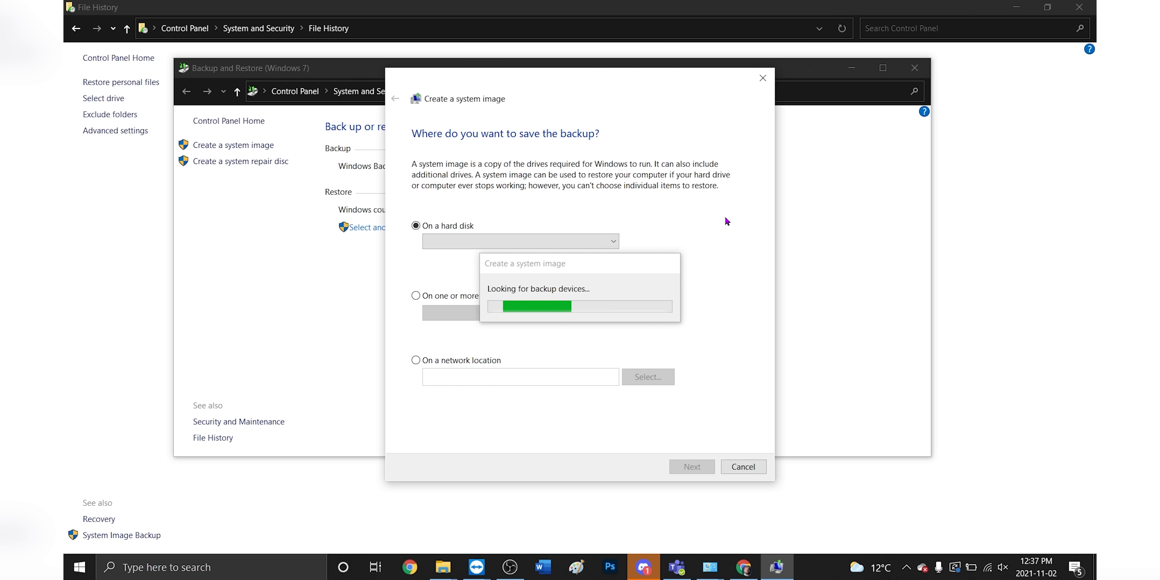
{"action": "left_click", "coordinate": [294, 50]}
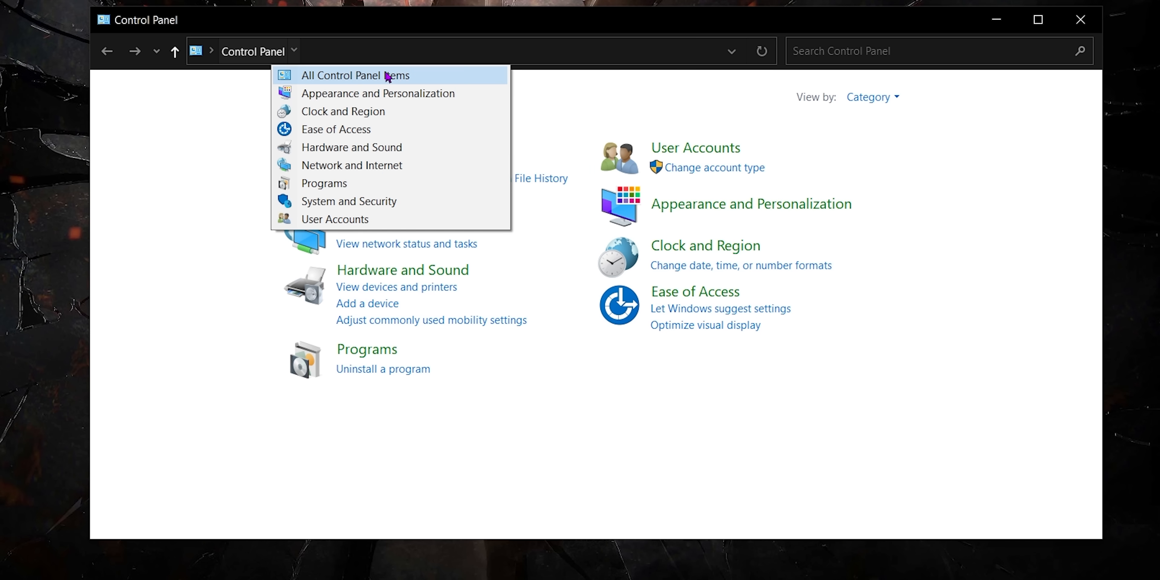
Step: Switch Control Panel to All Control Panel Items via the breadcrumb arrow
{"action": "left_click", "coordinate": [355, 75]}
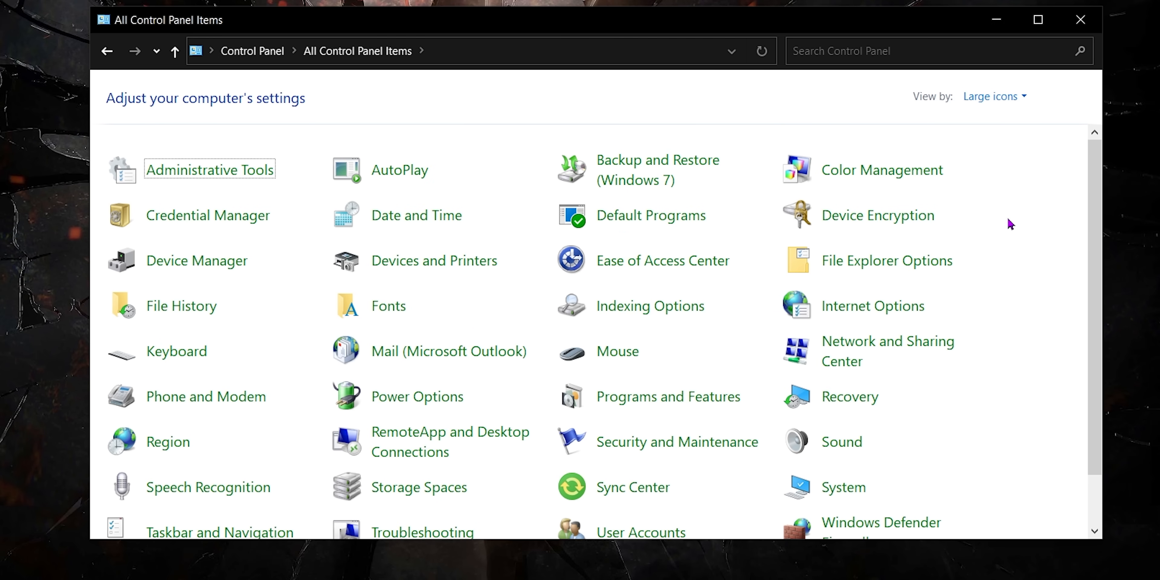
{"action": "left_click", "coordinate": [416, 396]}
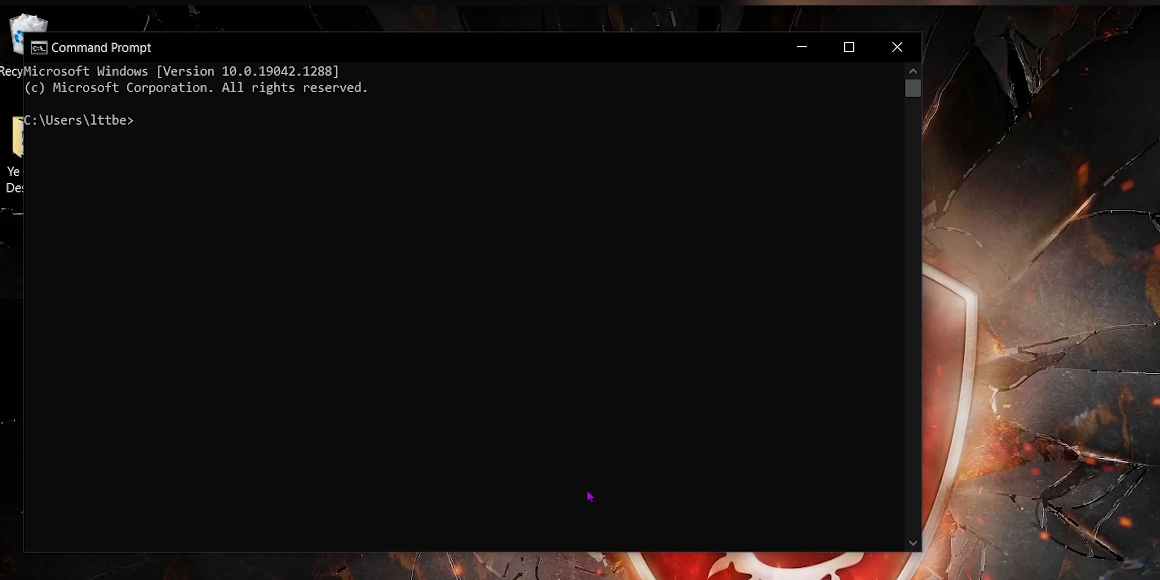
{"action": "mouse_move", "coordinate": [594, 486]}
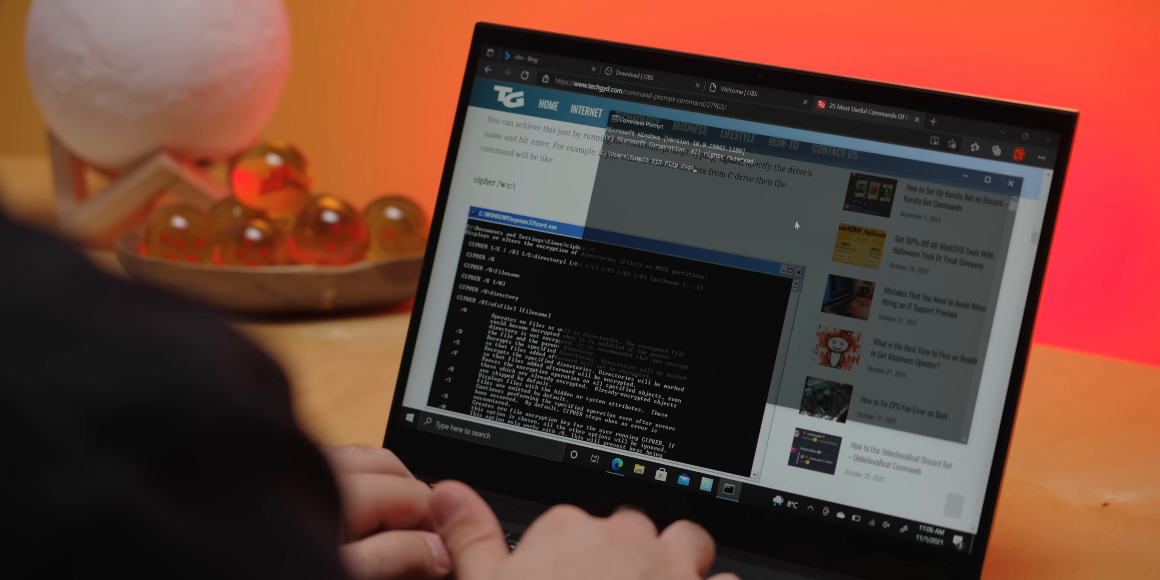
Step: Launch a Command Prompt window at the user's prompt
{"action": "key", "text": "Return"}
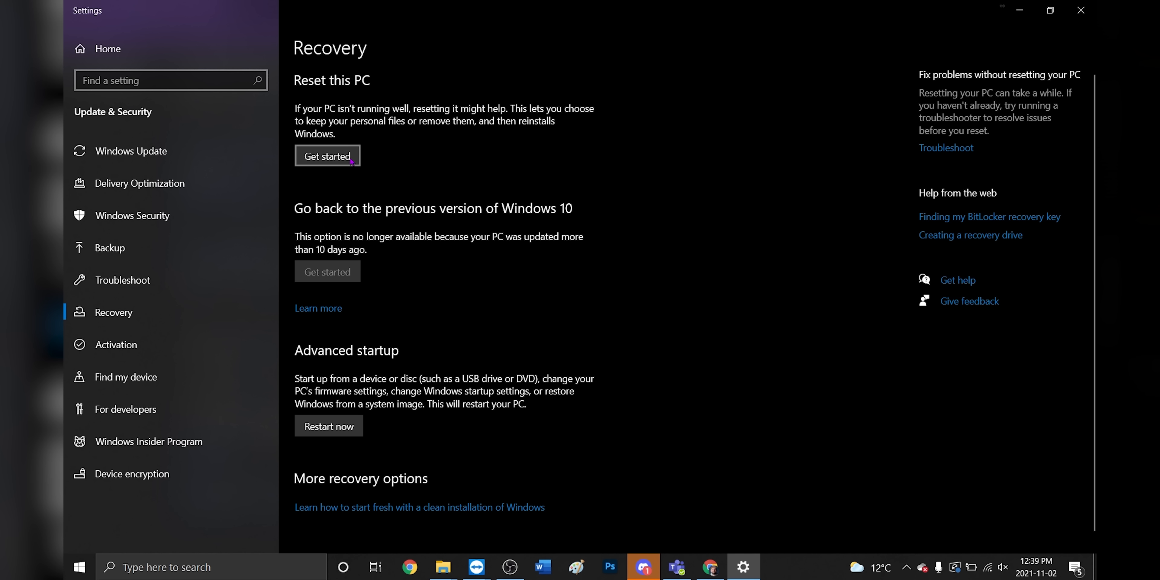
Step: Start Reset this PC, choose what to keep, and select Cloud download to reach Additional settings
{"action": "left_click", "coordinate": [327, 156]}
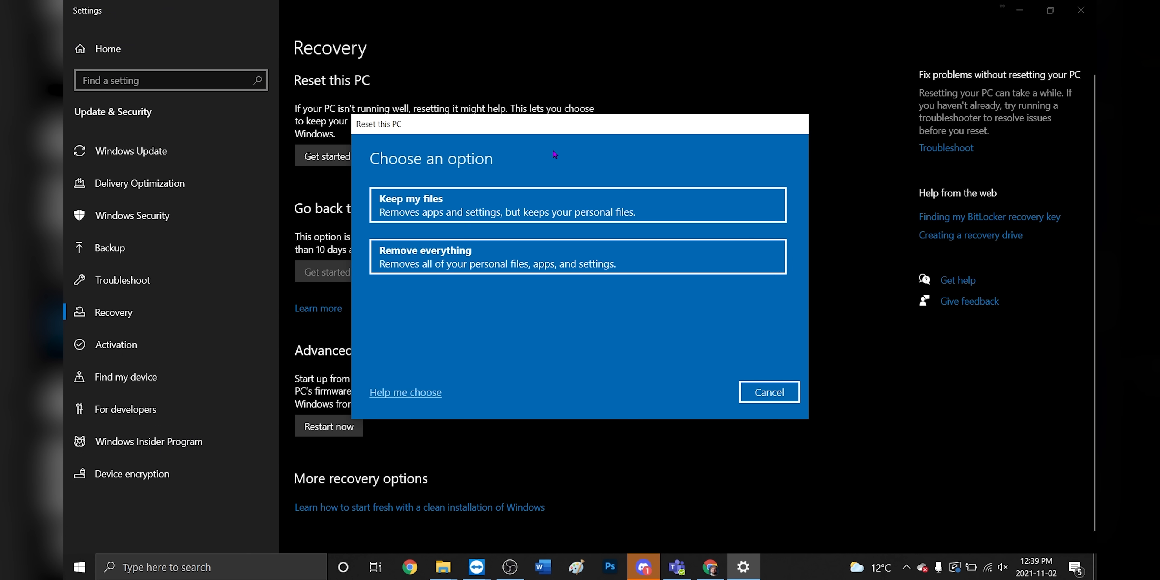
{"action": "left_click", "coordinate": [577, 204]}
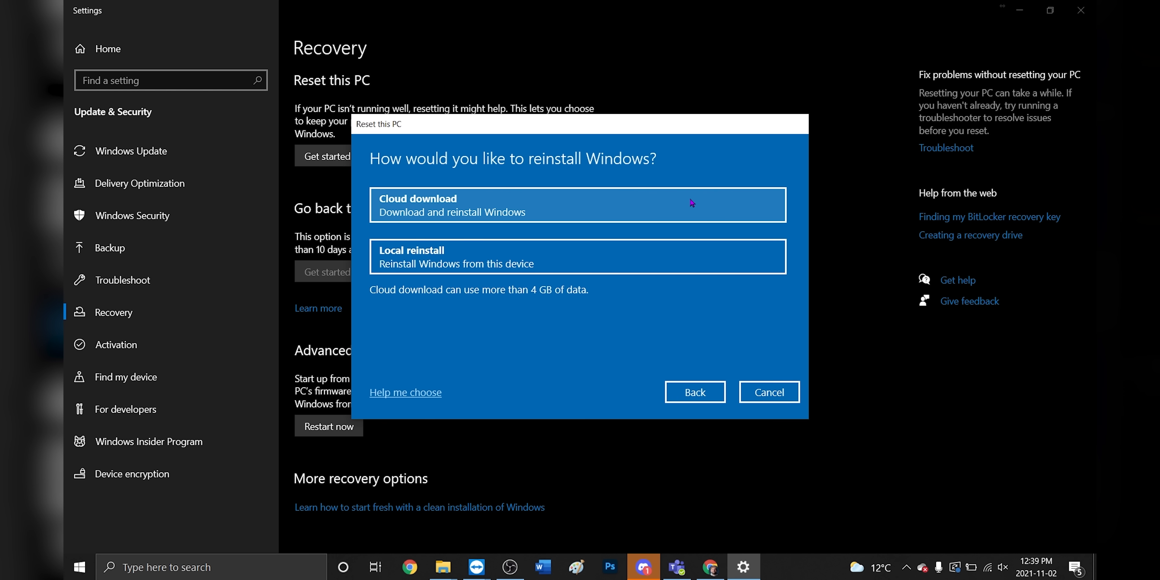
{"action": "mouse_move", "coordinate": [521, 260]}
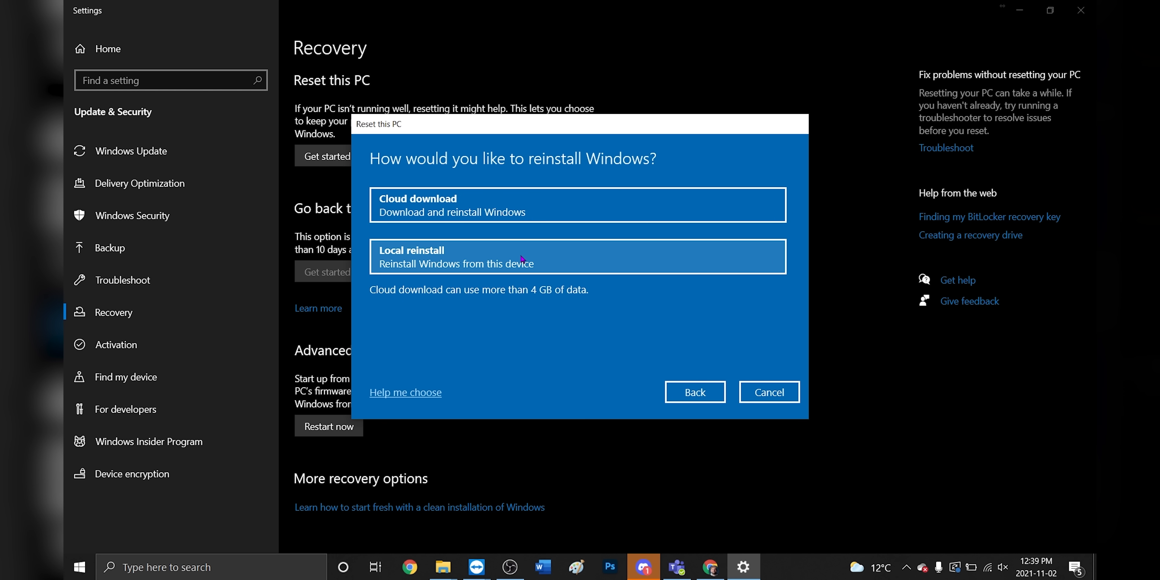
{"action": "mouse_move", "coordinate": [642, 269]}
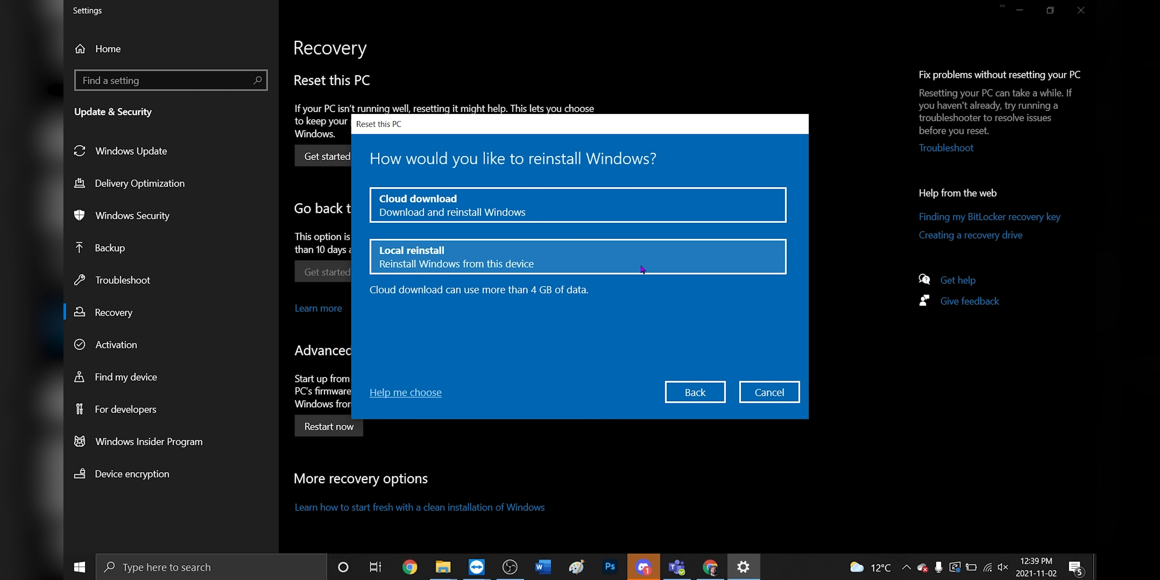
{"action": "mouse_move", "coordinate": [657, 214]}
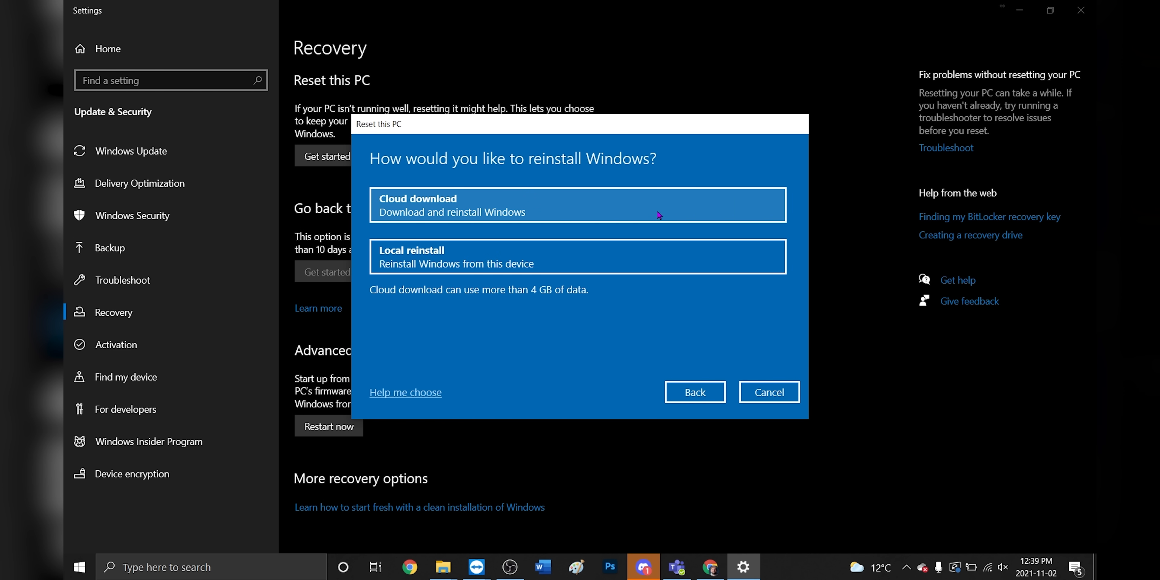
{"action": "left_click", "coordinate": [577, 204]}
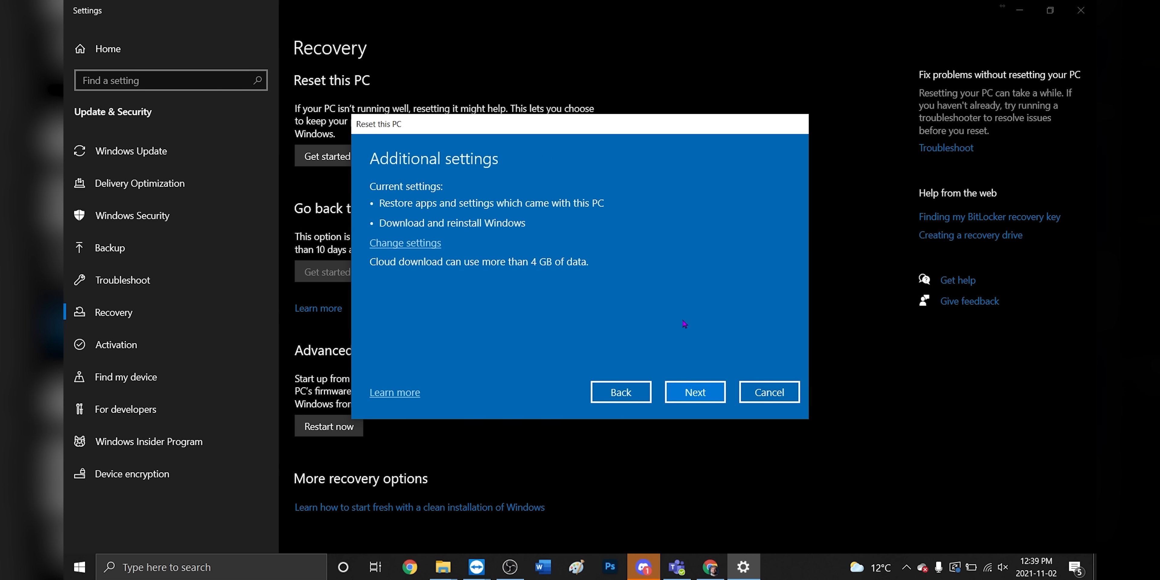